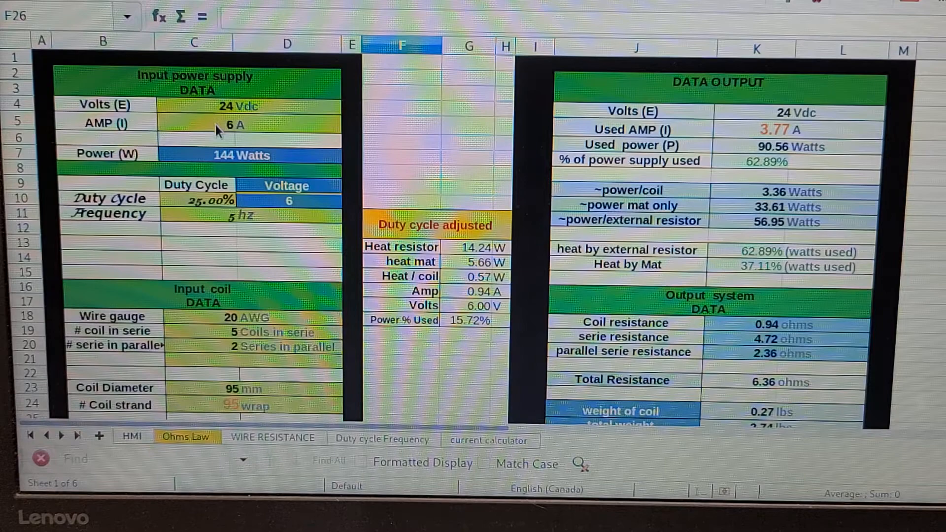
pyautogui.scroll(-3)
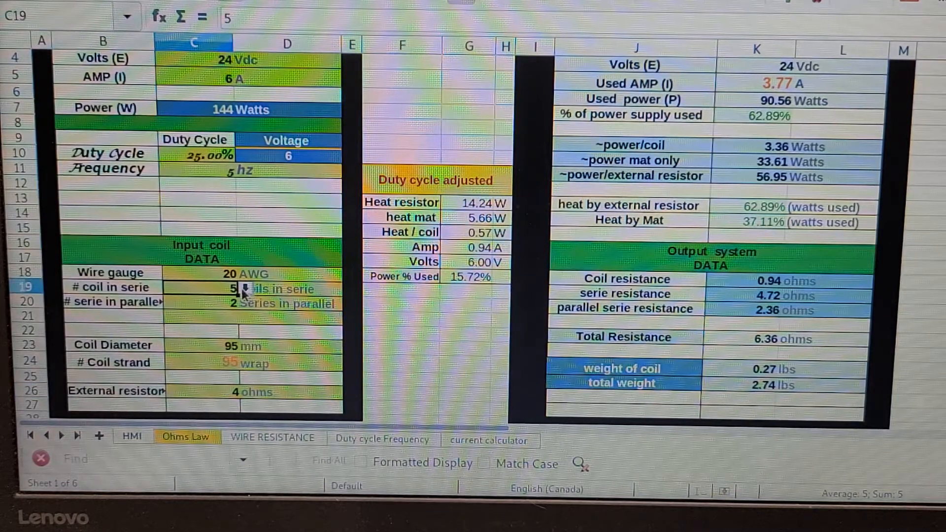
pyautogui.click(244, 287)
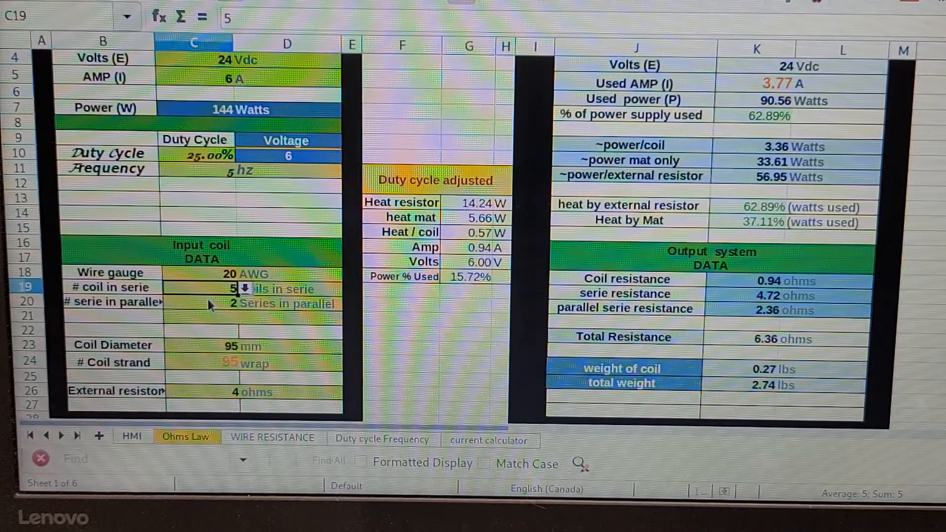
pyautogui.moveTo(220, 311)
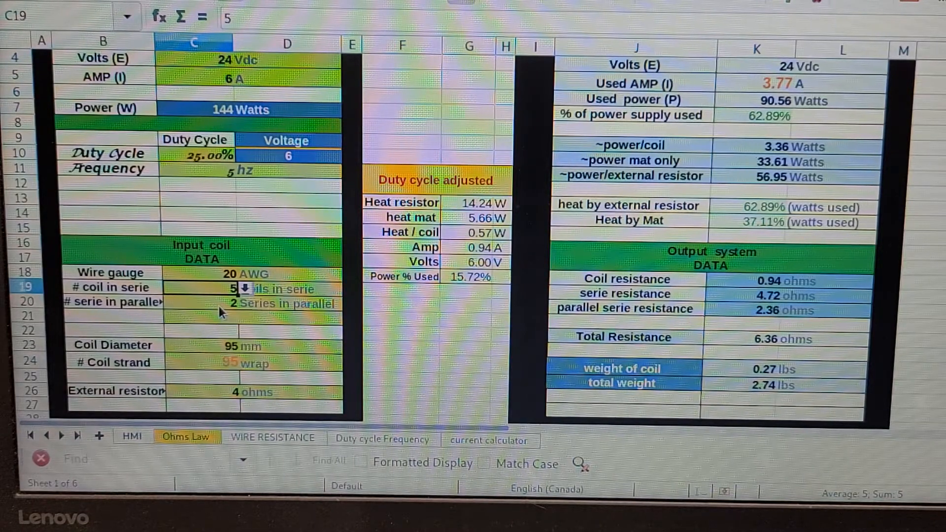
pyautogui.scroll(-3)
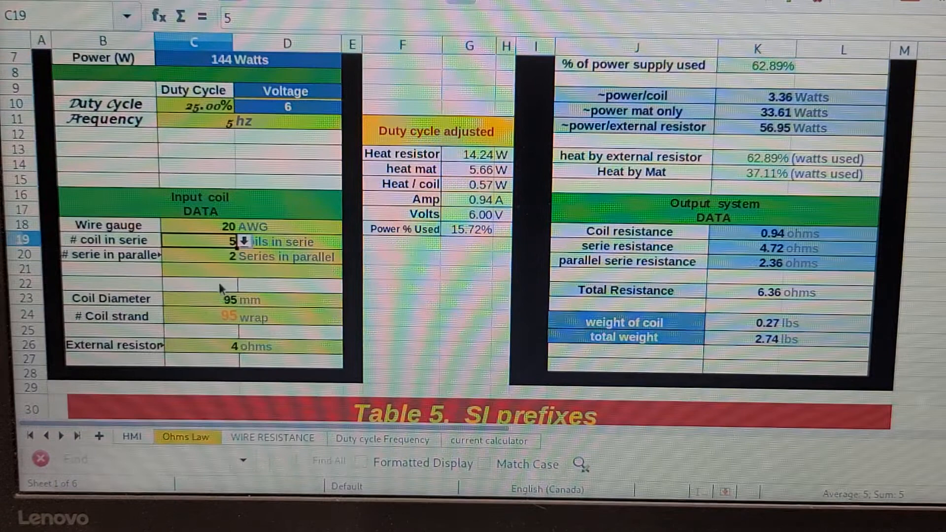
pyautogui.click(229, 300)
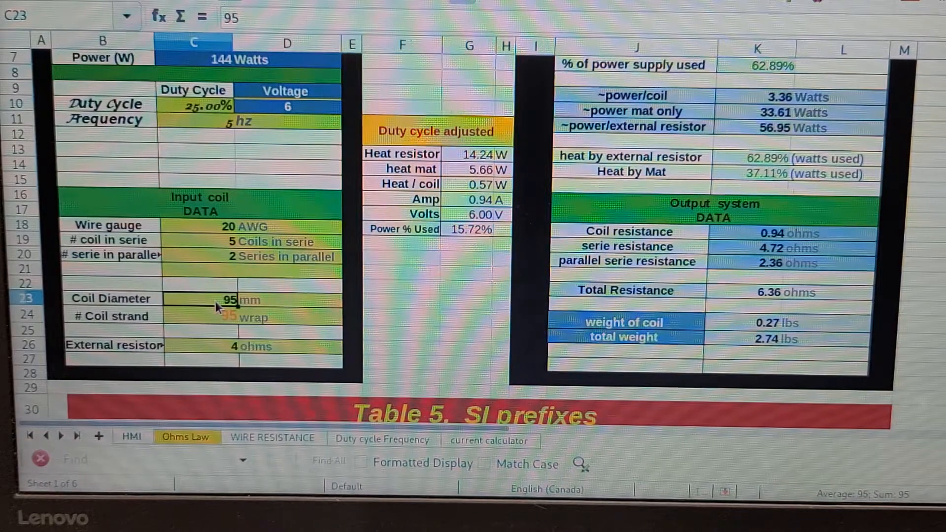
pyautogui.moveTo(219, 321)
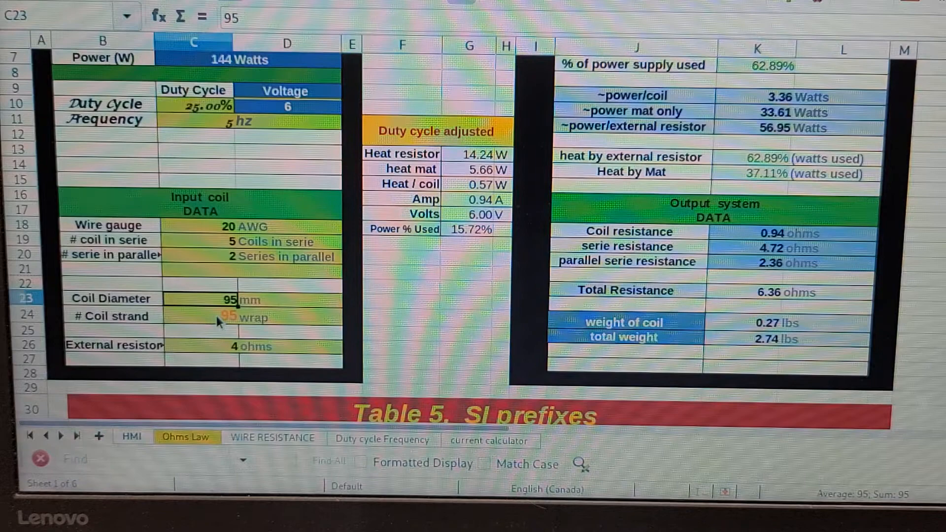
pyautogui.click(194, 317)
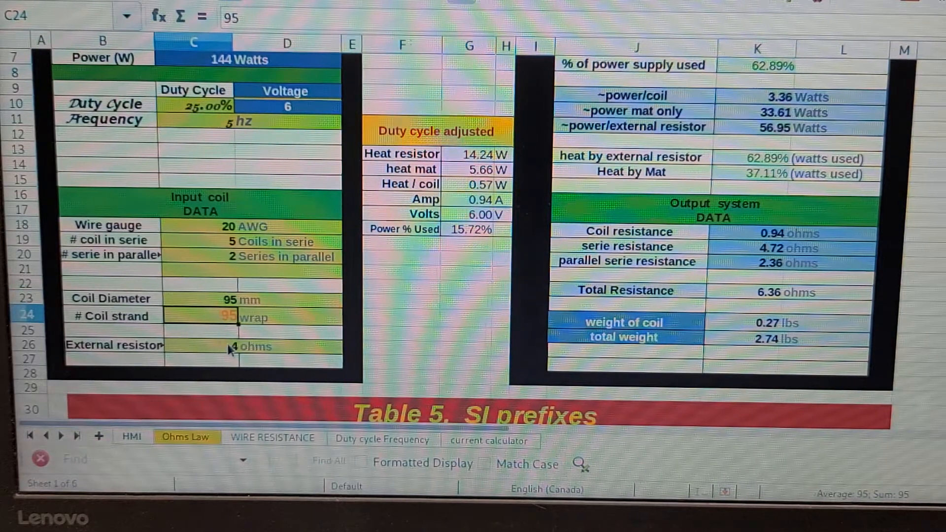
pyautogui.moveTo(221, 344)
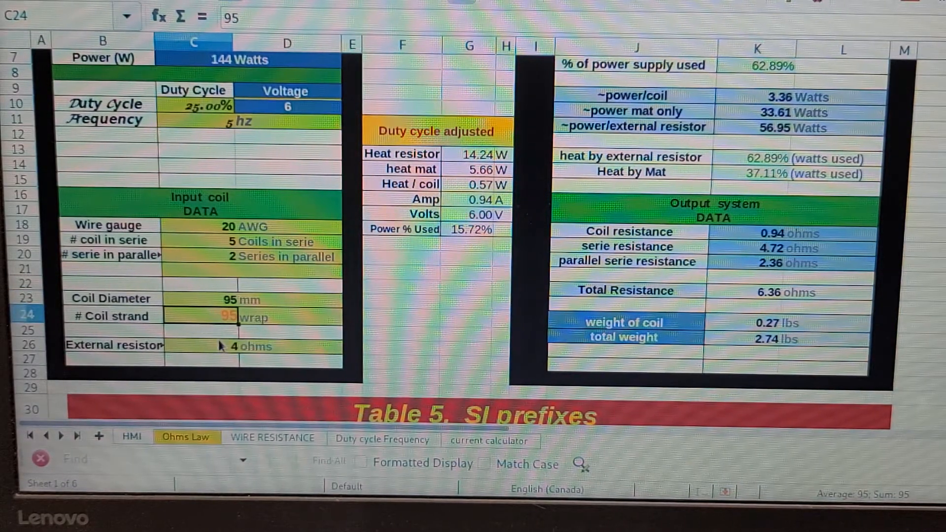
pyautogui.moveTo(136, 355)
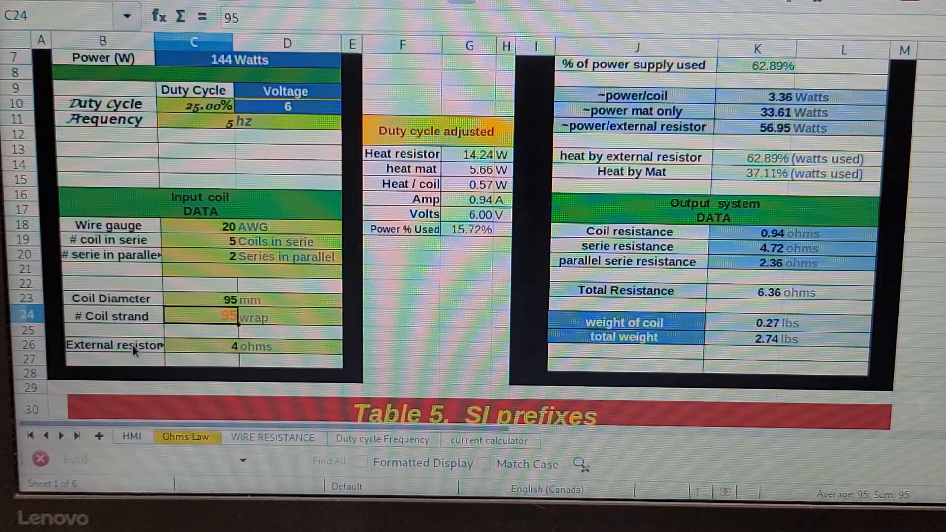
pyautogui.moveTo(546, 295)
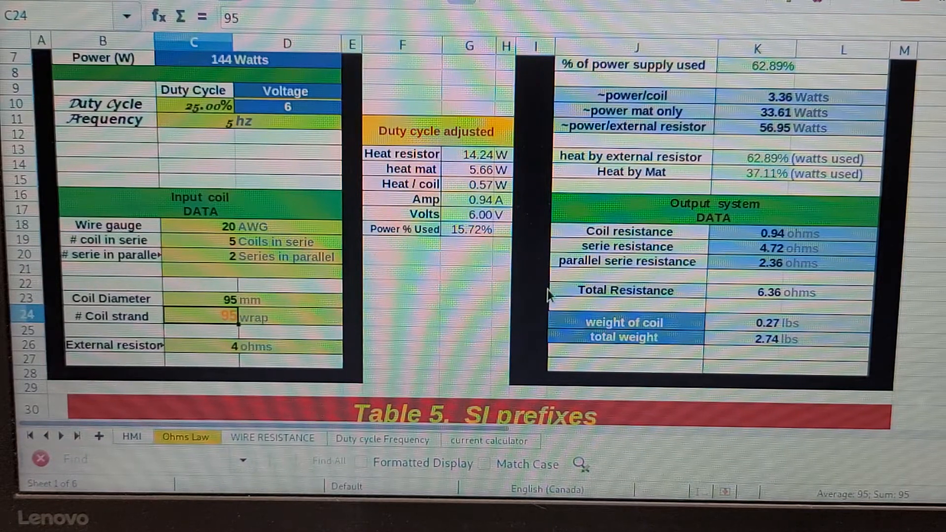
pyautogui.scroll(3)
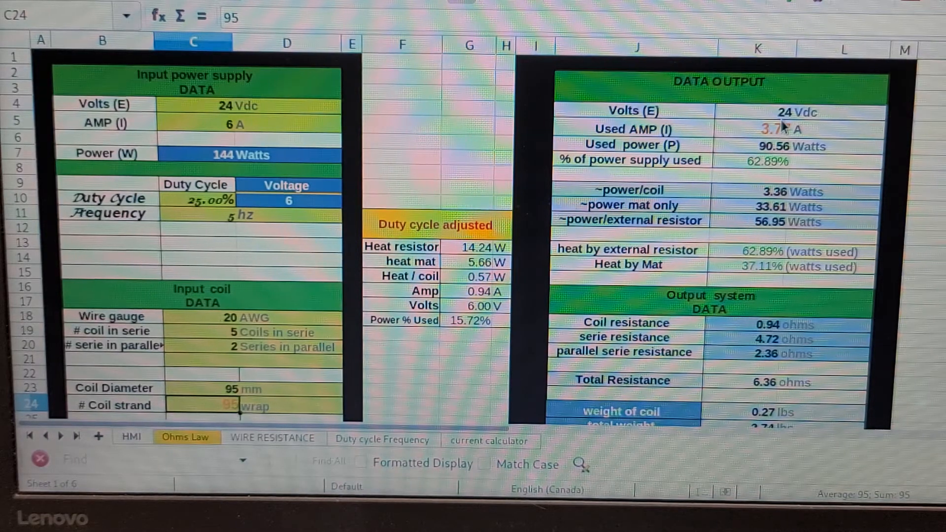
pyautogui.moveTo(782, 154)
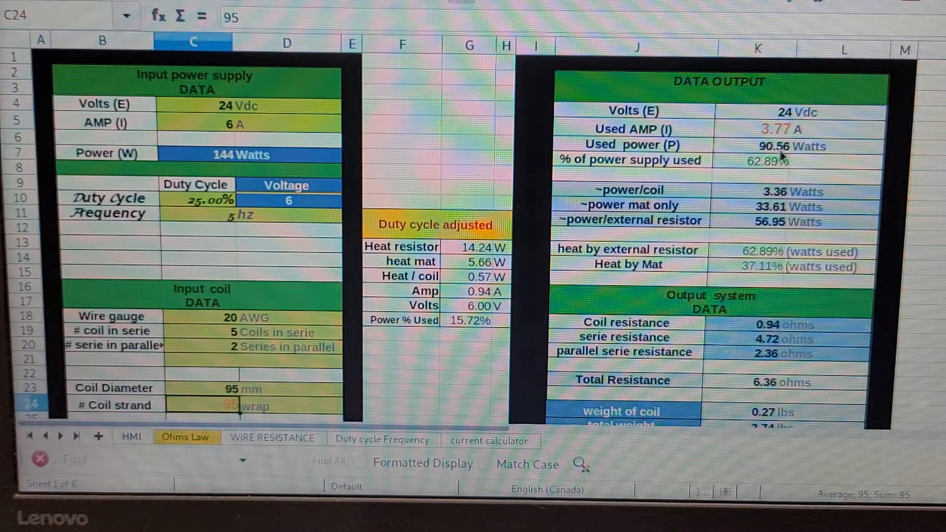
pyautogui.moveTo(766, 133)
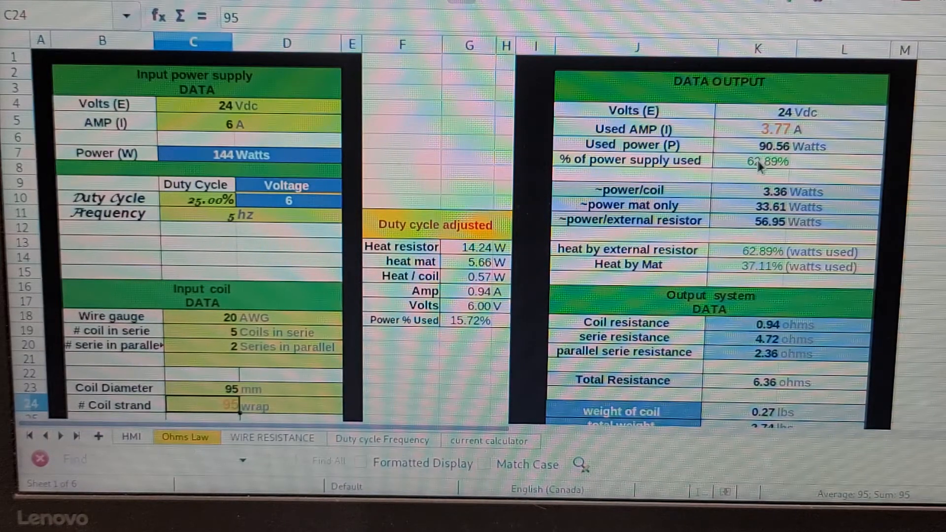
pyautogui.moveTo(756, 172)
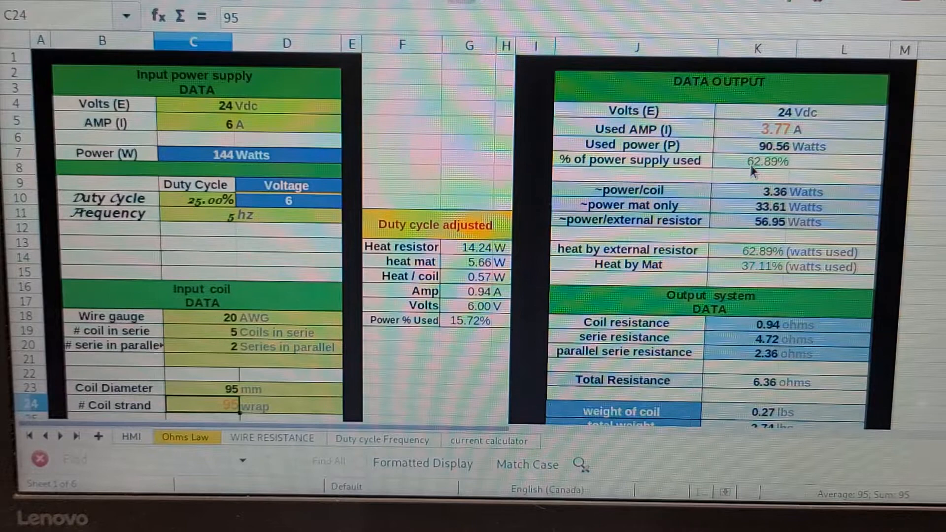
pyautogui.scroll(-3)
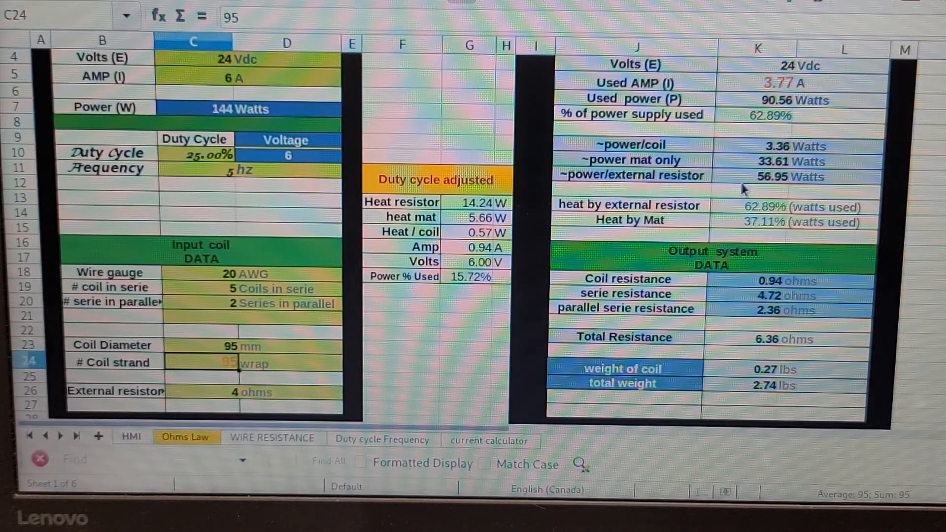
pyautogui.moveTo(769, 187)
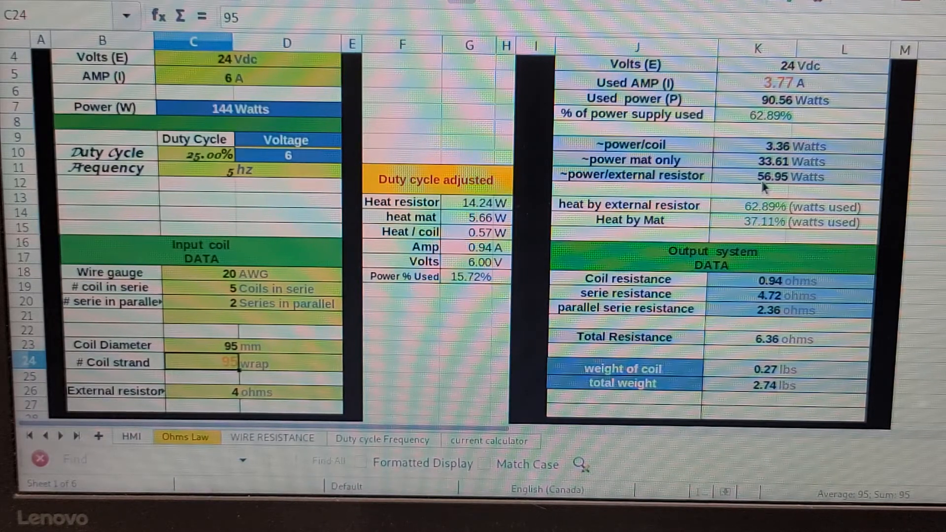
pyautogui.moveTo(769, 185)
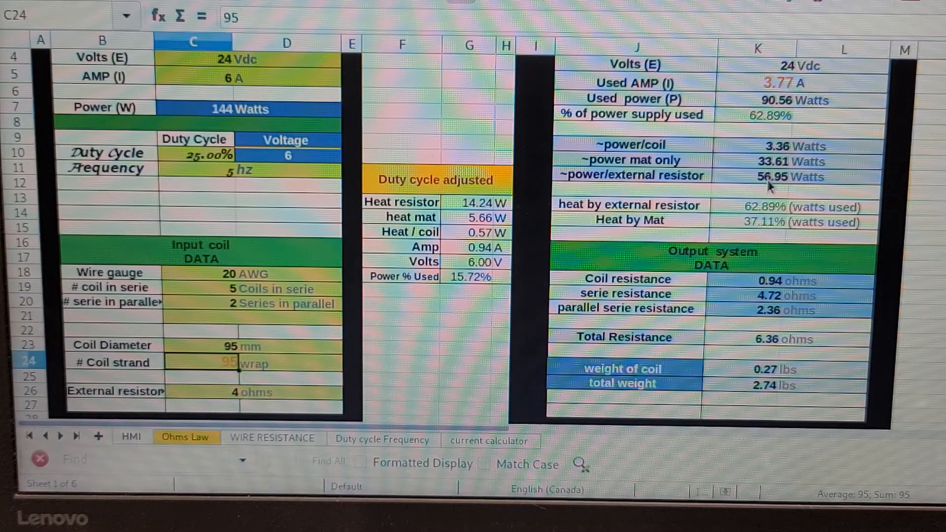
pyautogui.scroll(-3)
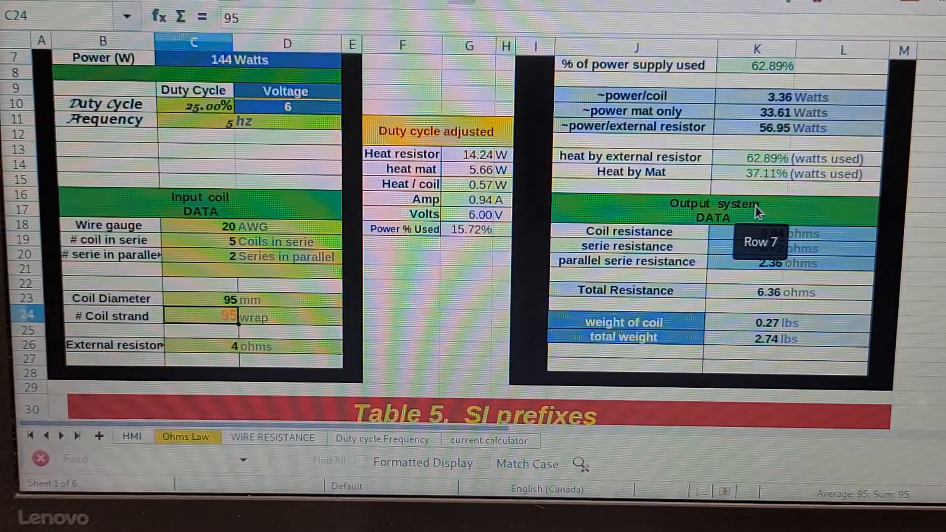
pyautogui.scroll(3)
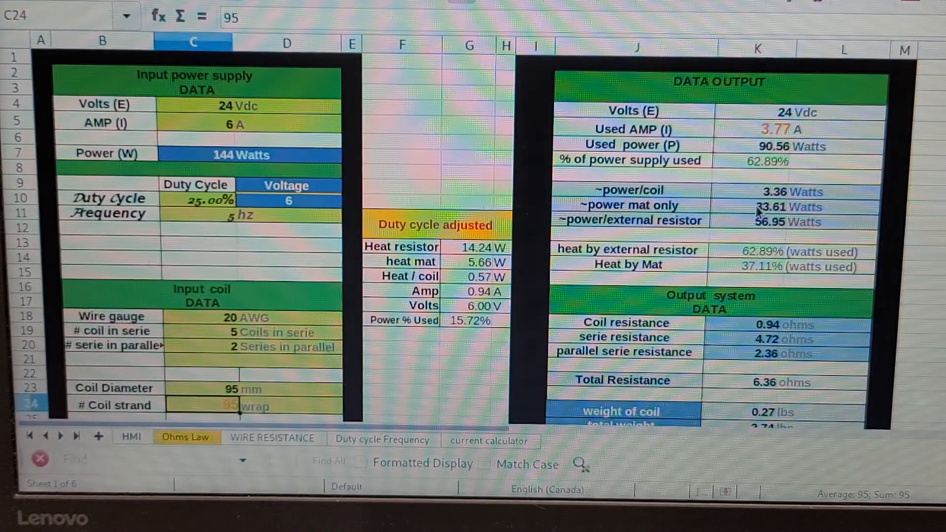